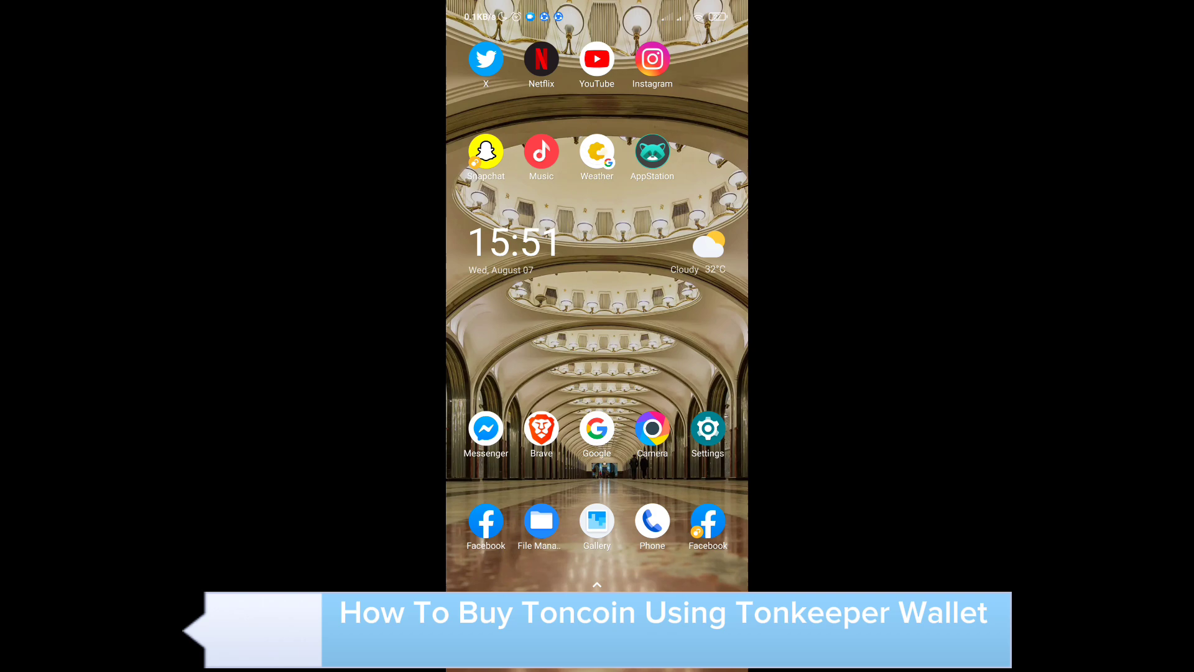
Scroll through the app drawer and launch the Tonkeeper wallet app
scroll(up, 3)
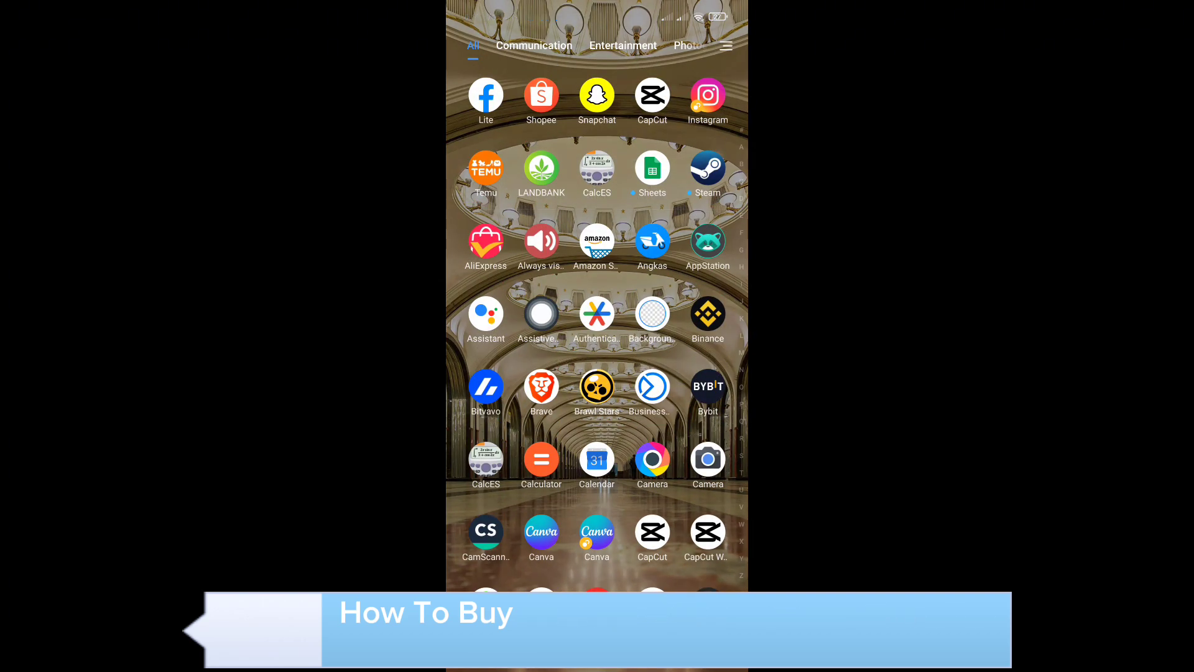
scroll(down, 3)
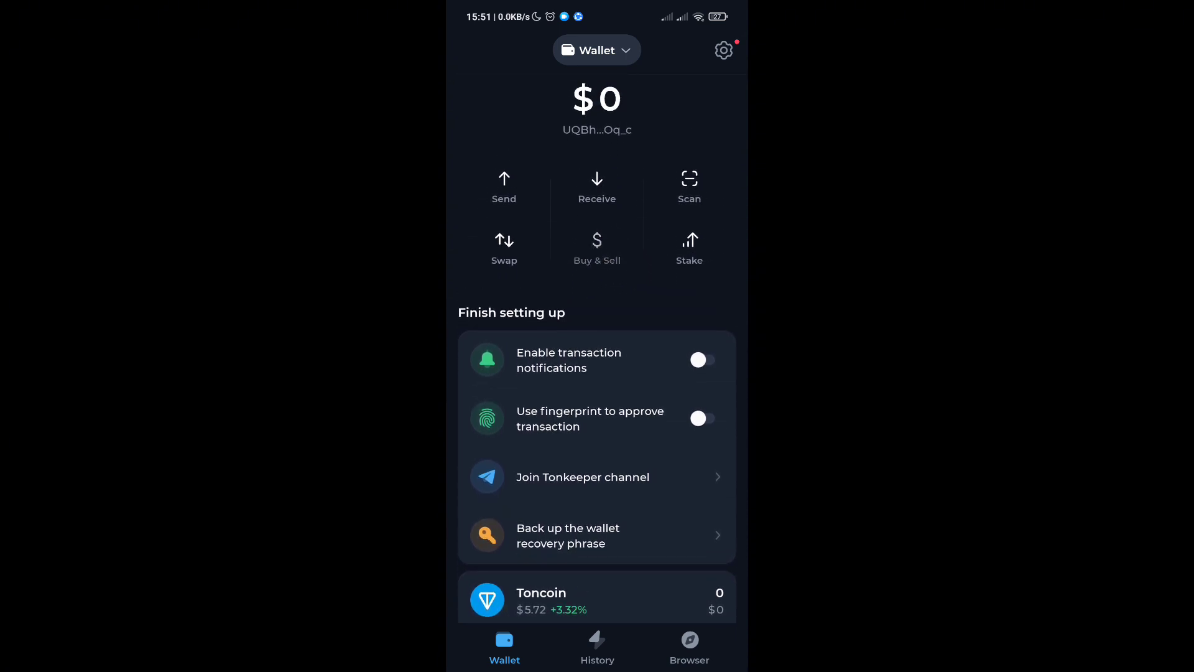
From Buy & Sell, expand the full Buy TON provider list and pick Transak
click(597, 247)
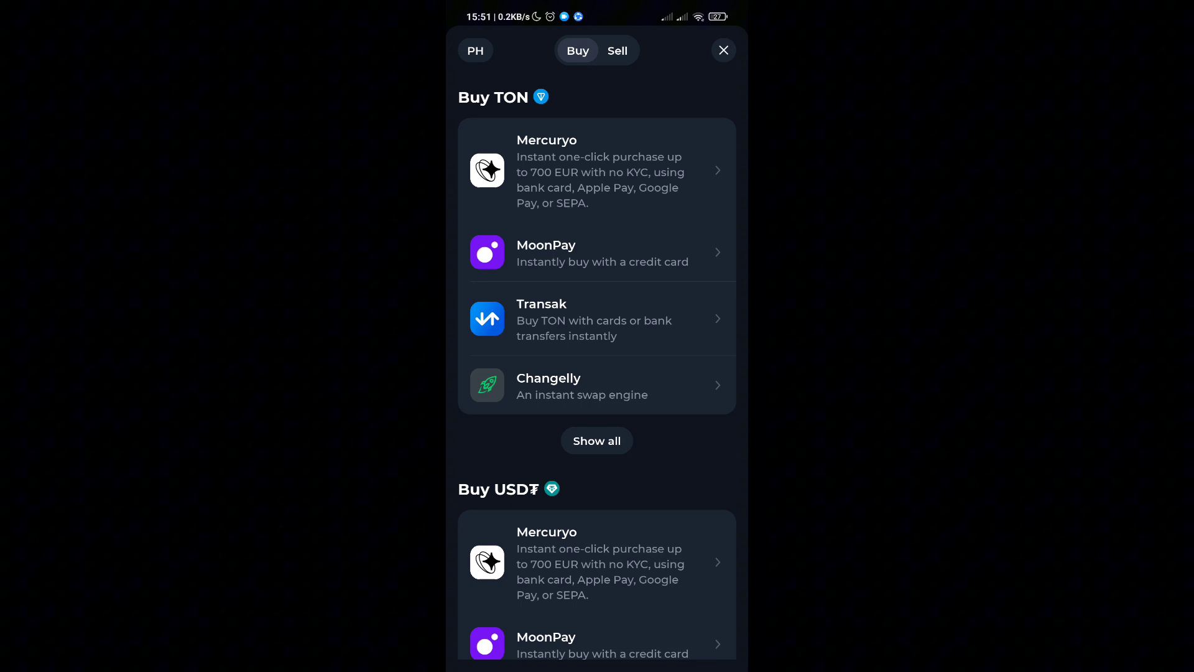
click(596, 444)
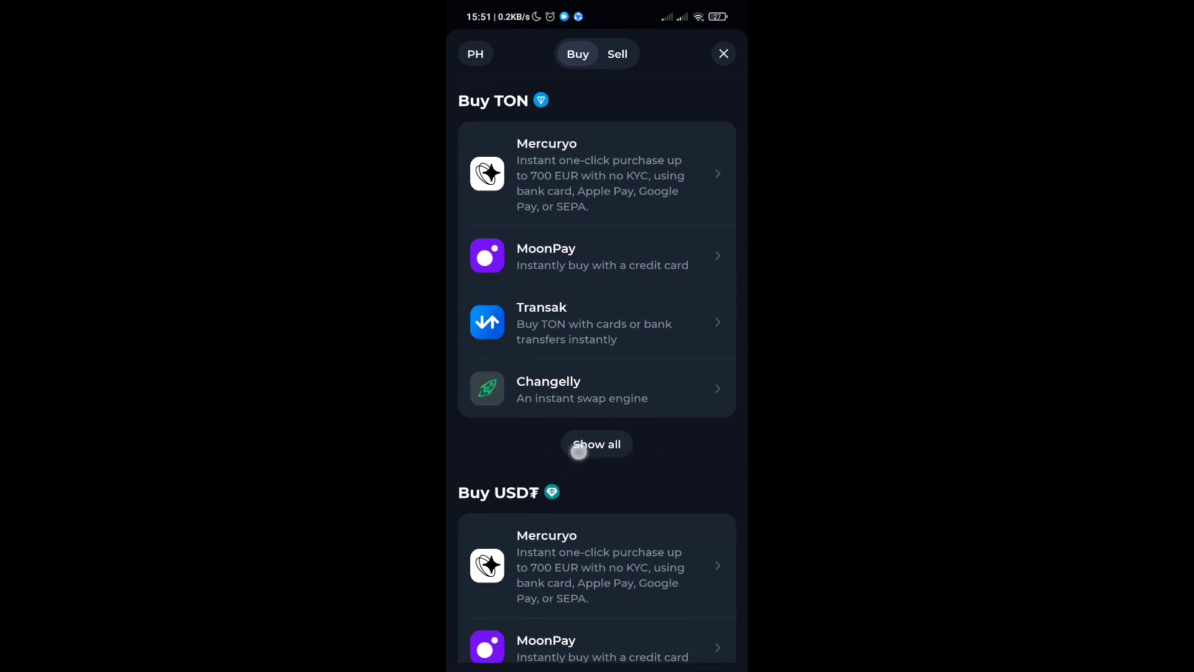
click(597, 444)
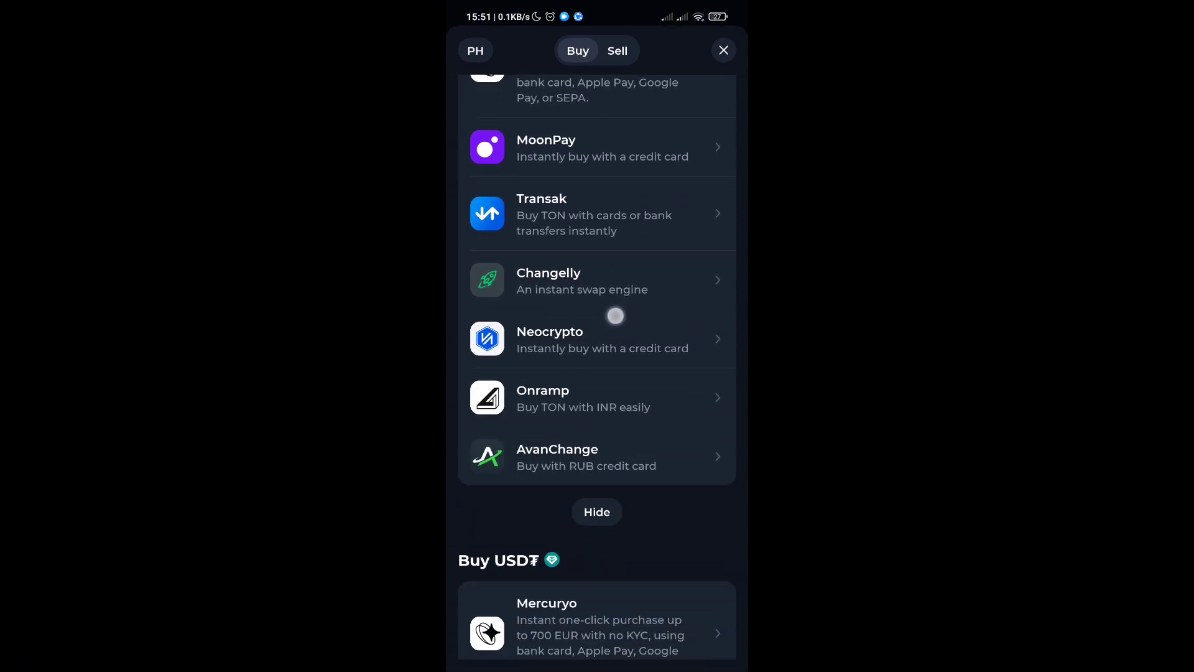
scroll(down, 3)
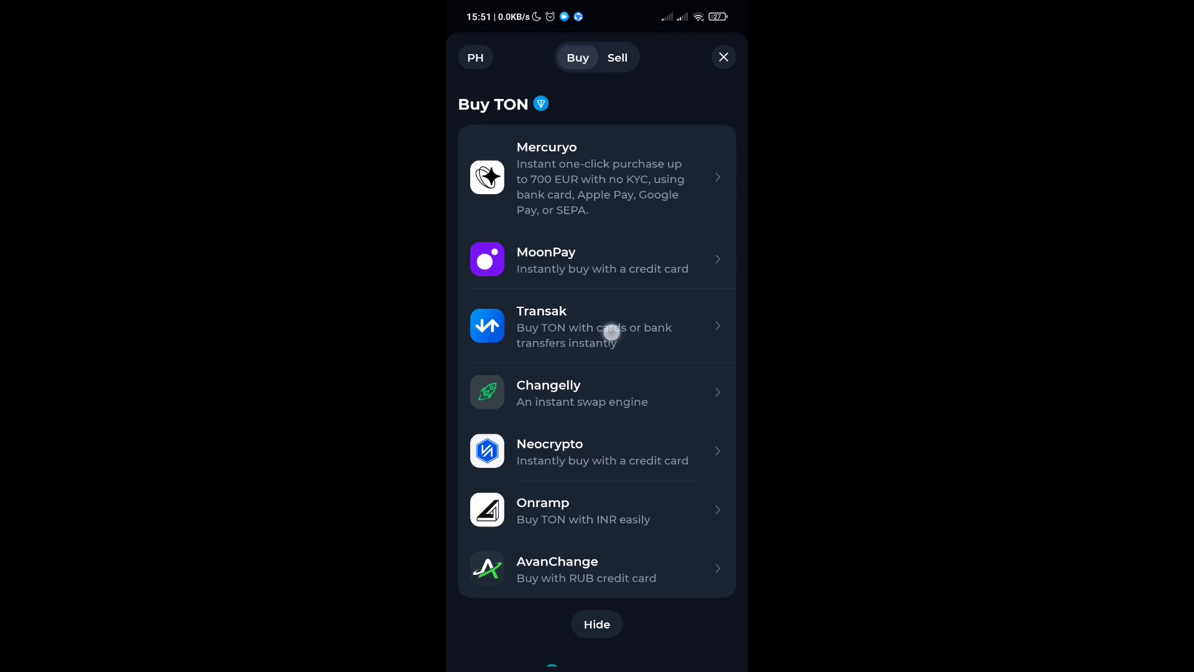
click(597, 326)
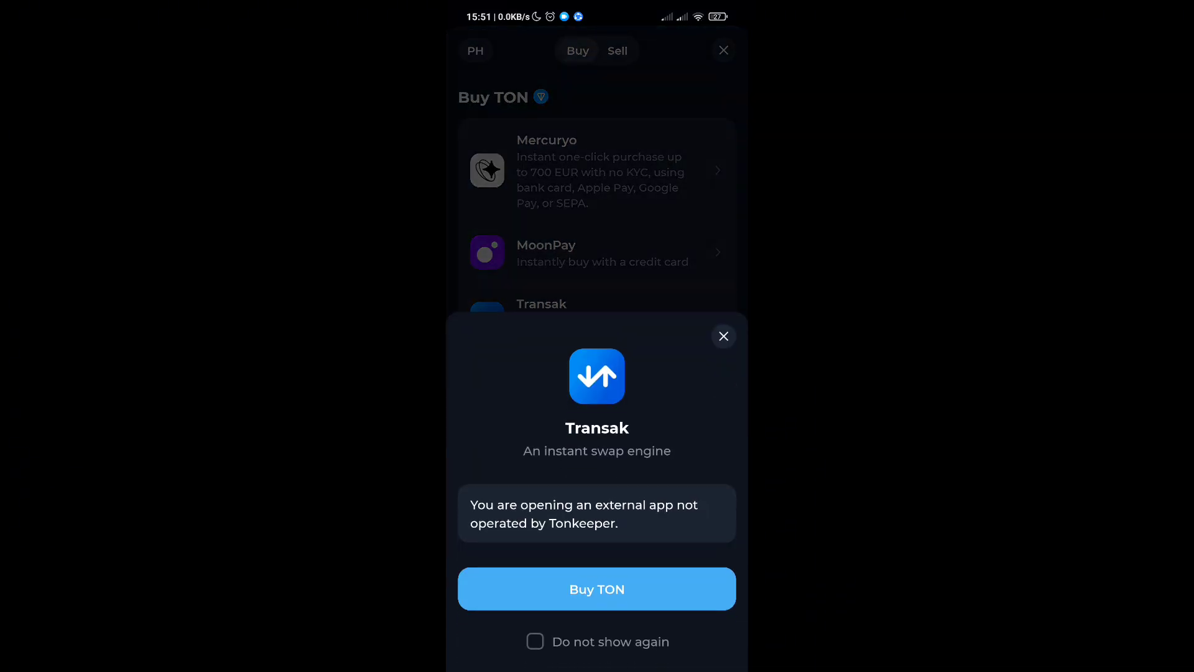
Confirm Buy TON on the Transak notice to reach the 5750 PHP GCash form
click(596, 580)
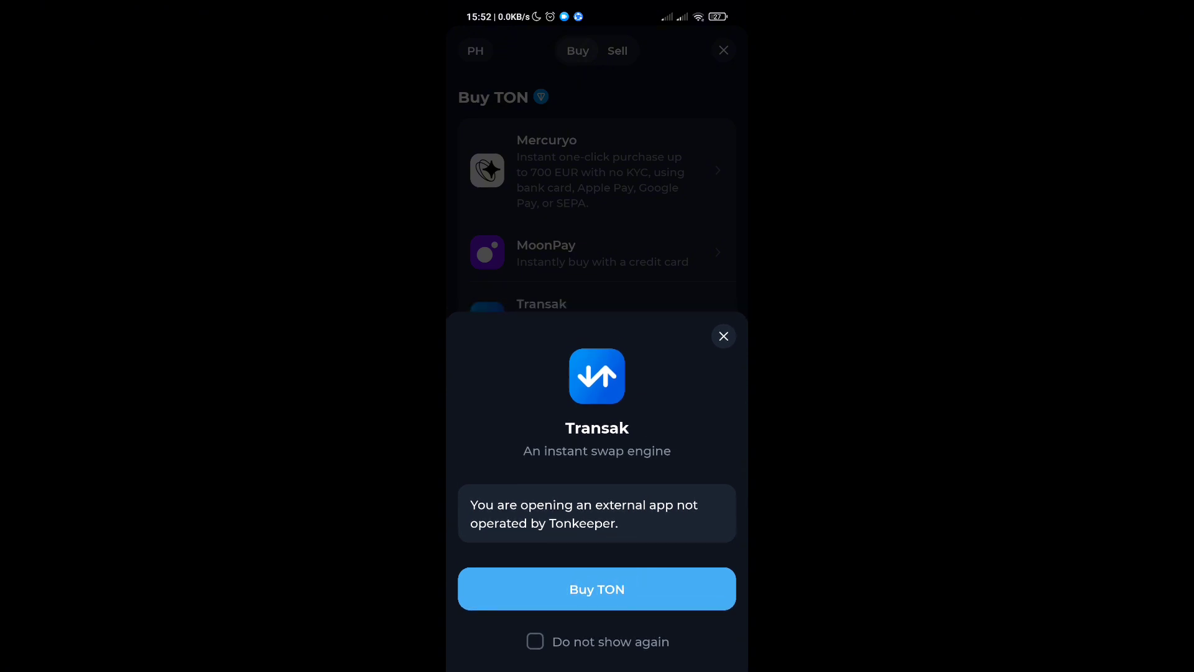
click(597, 589)
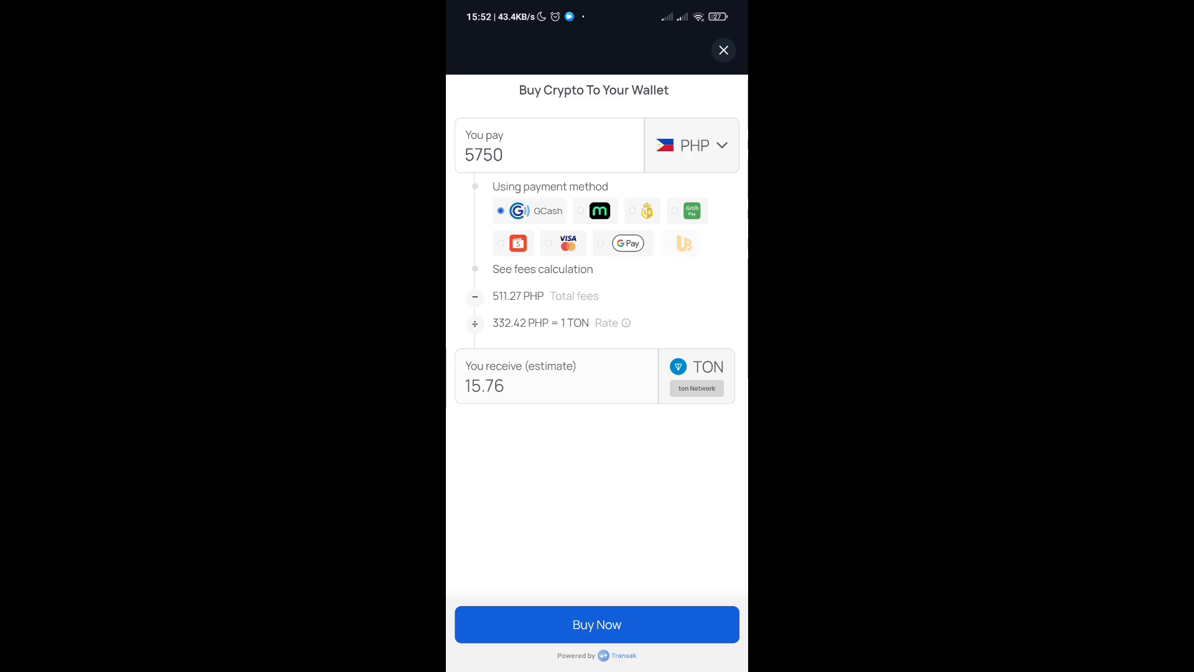
click(549, 155)
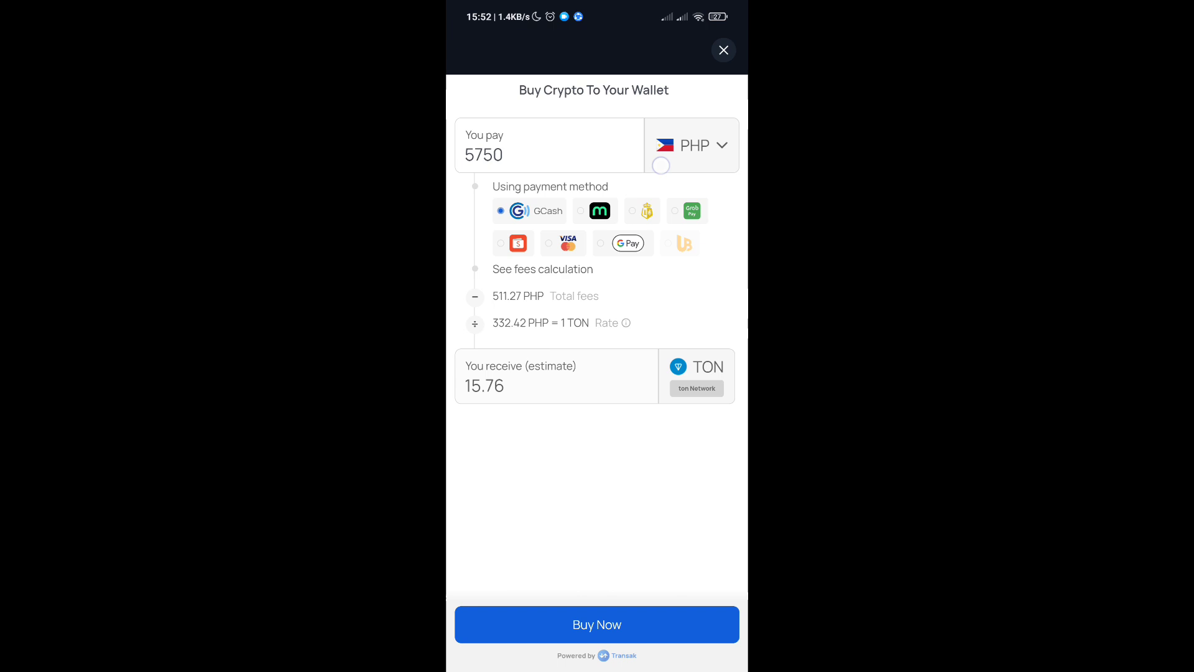
click(691, 145)
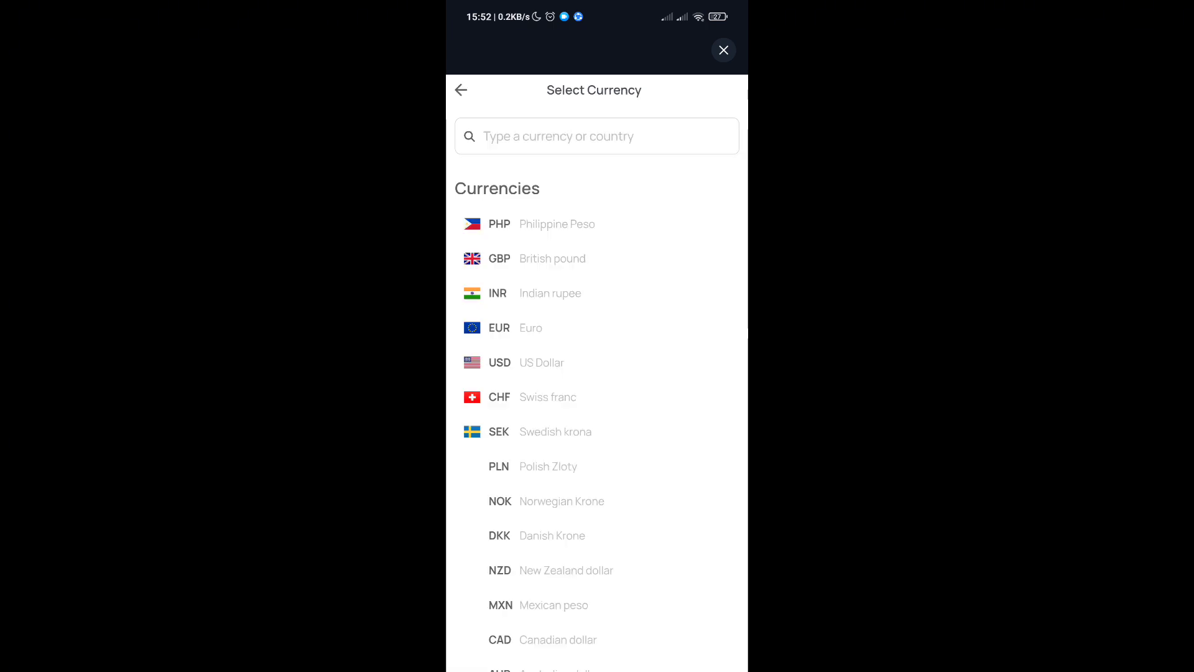
scroll(down, 3)
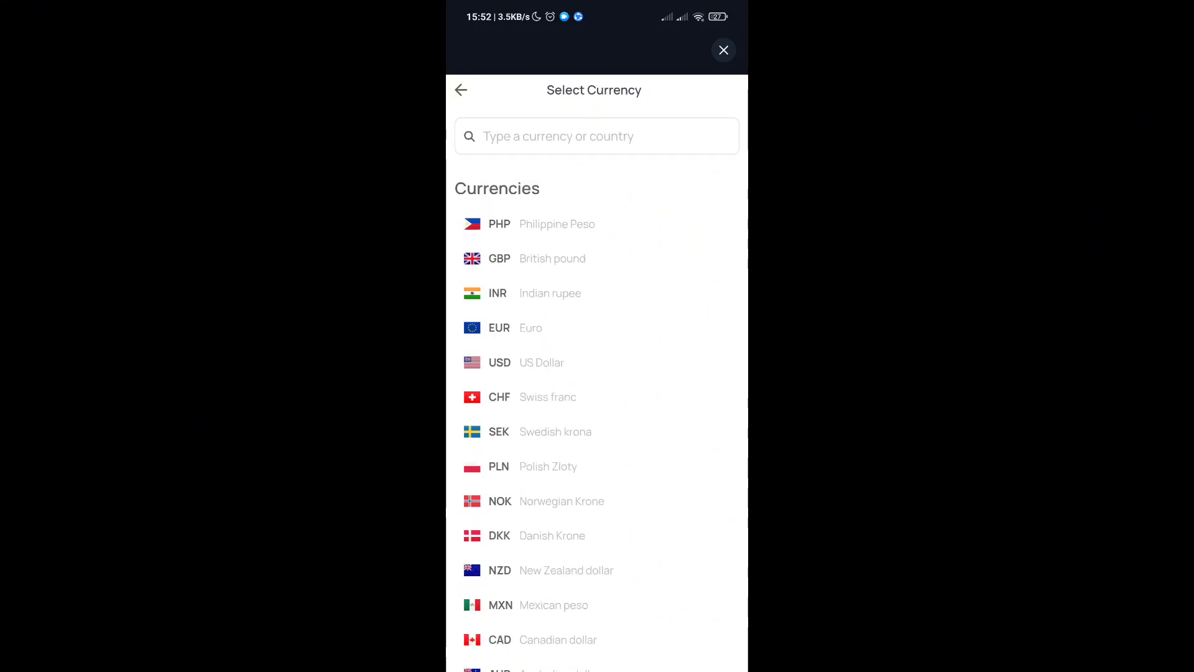
click(597, 135)
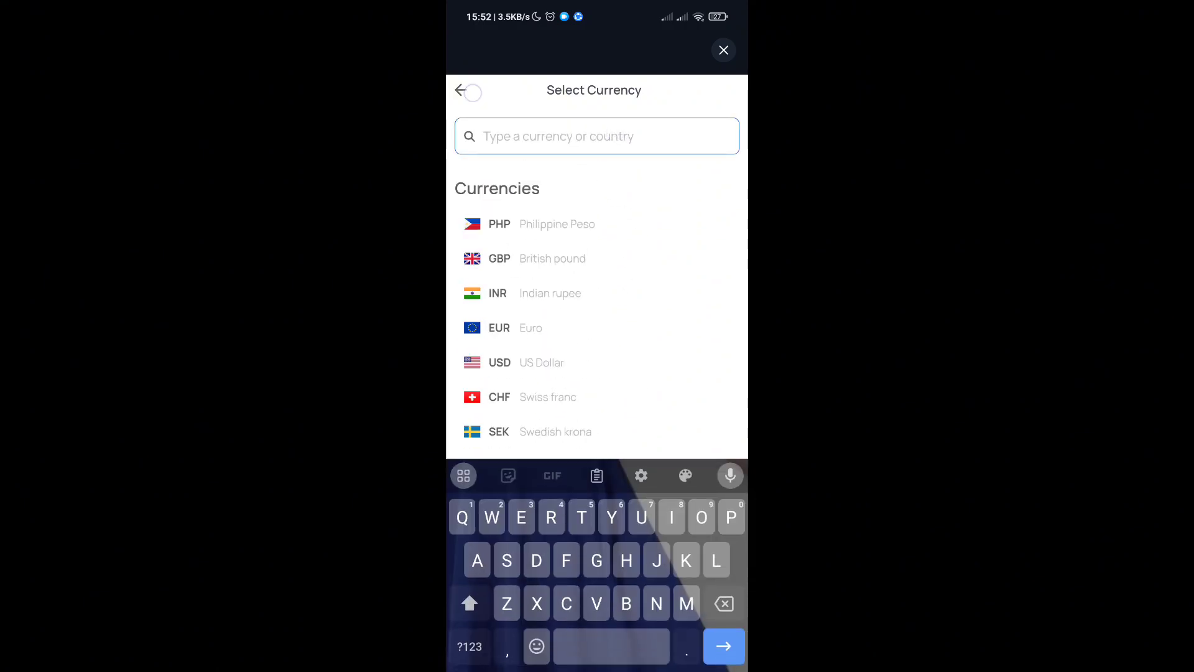
click(499, 224)
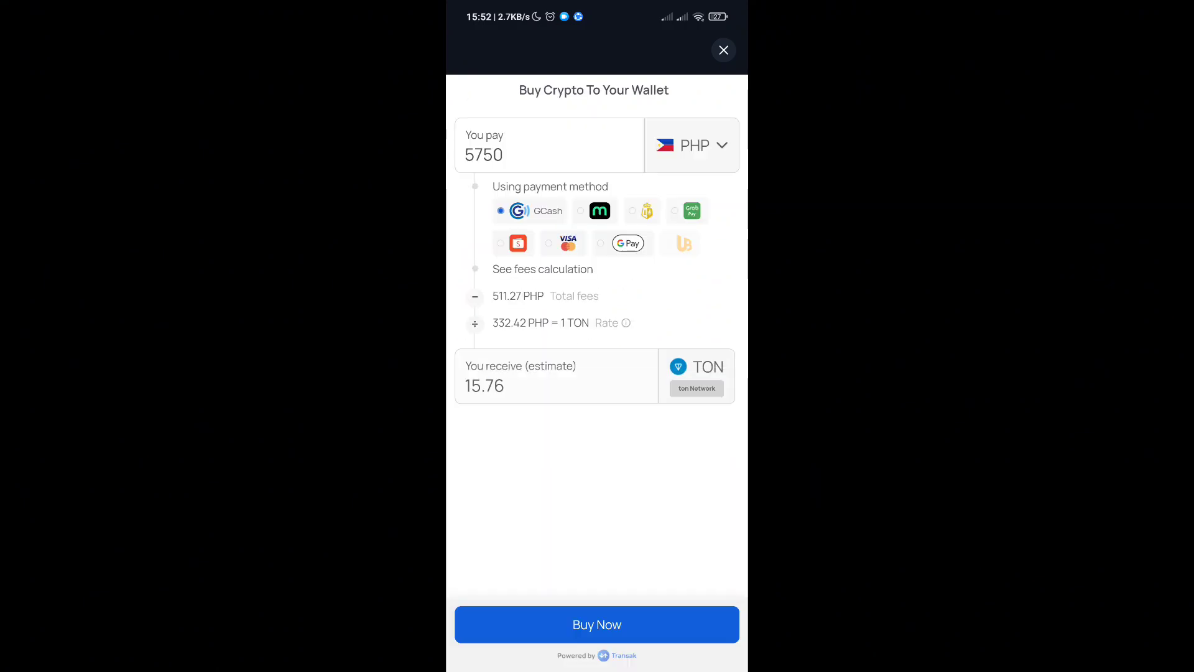
Switch payment to Visa, place the 5750 PHP order, and return to the provider list
click(530, 210)
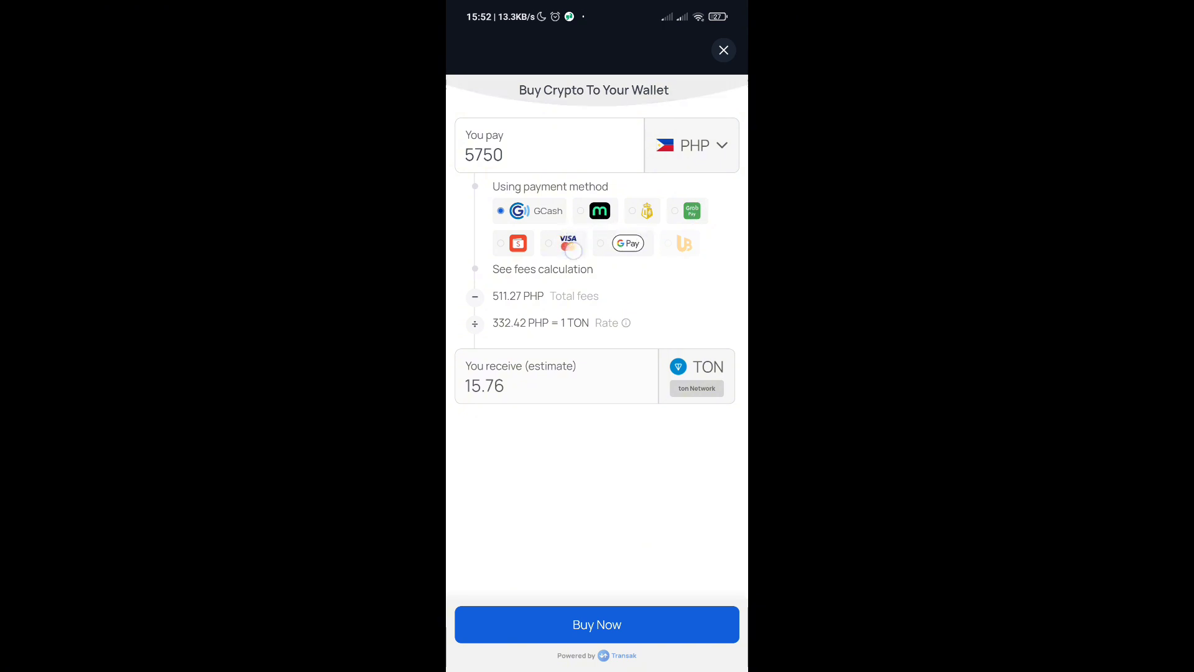
click(597, 624)
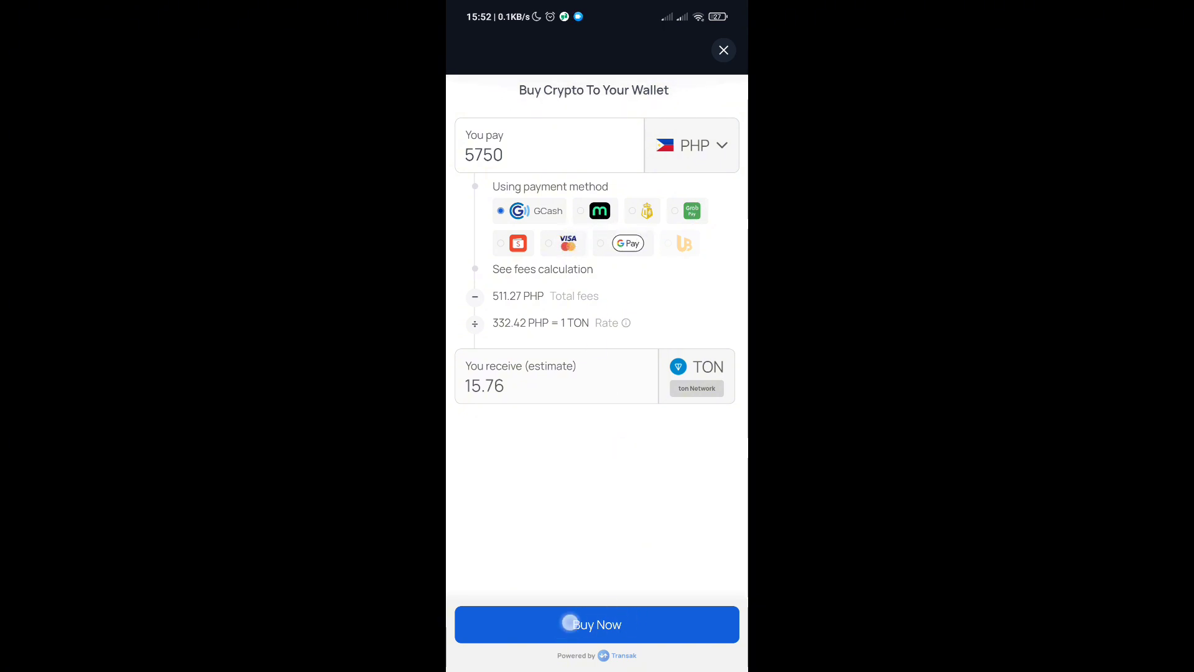
click(597, 624)
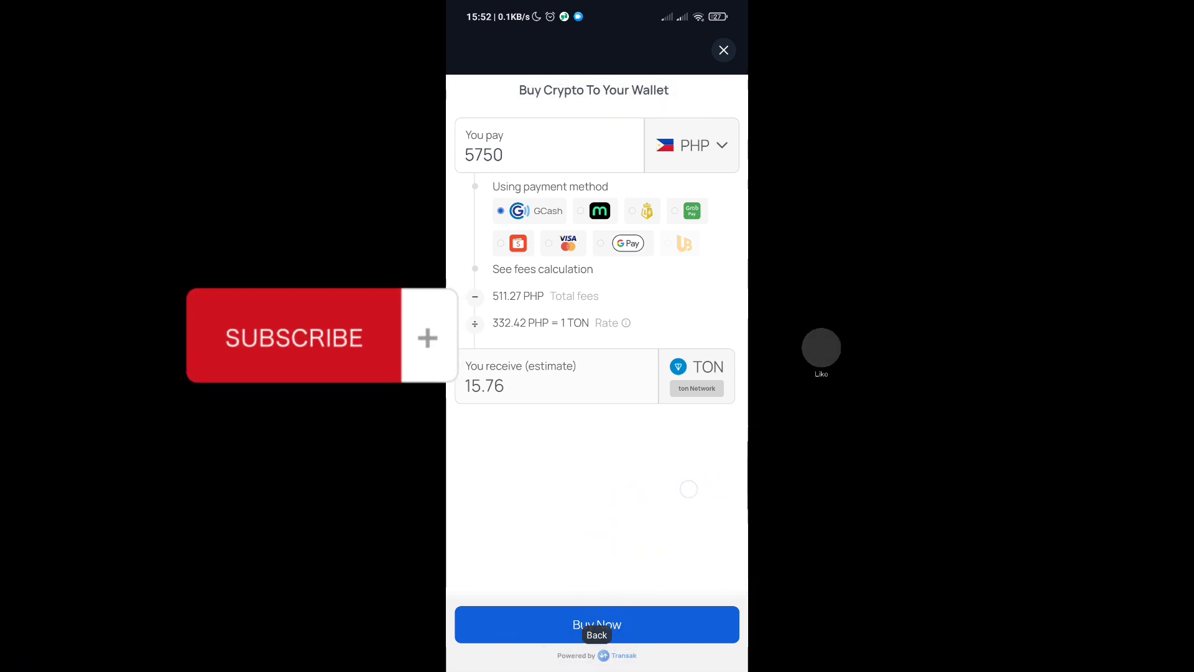
click(597, 635)
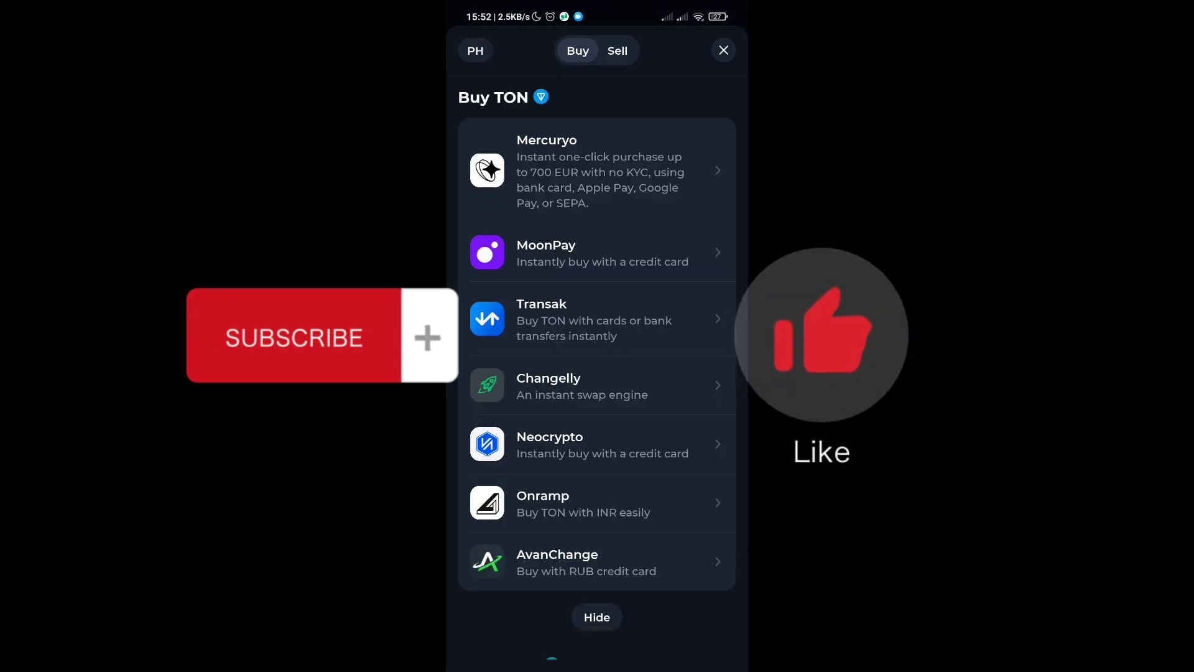